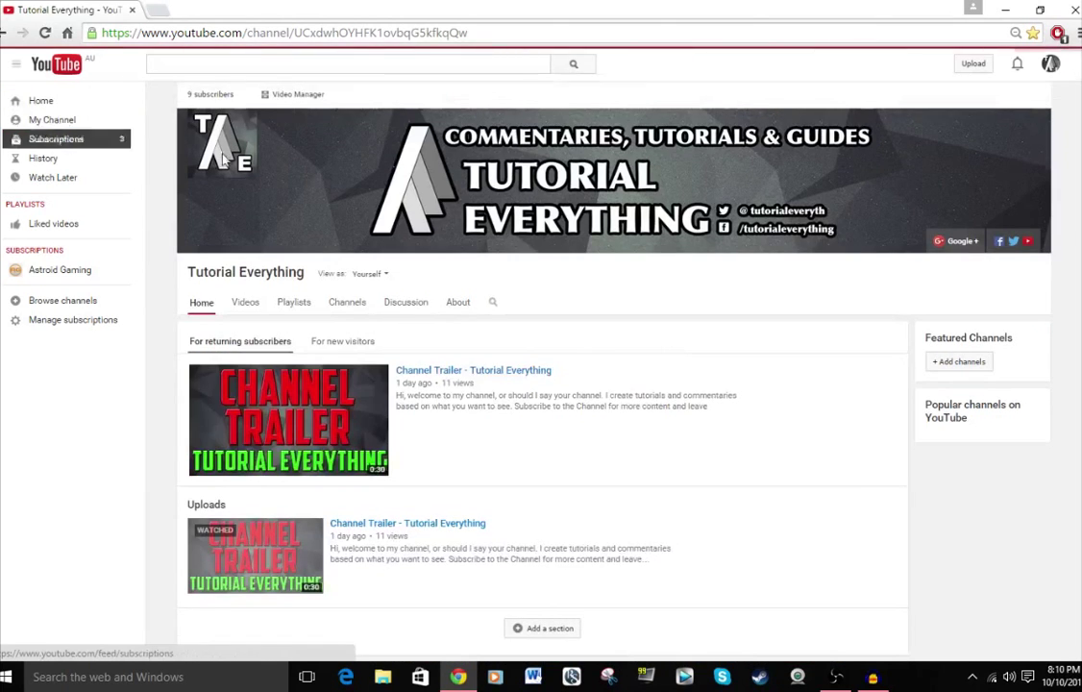
mouse_move(810, 338)
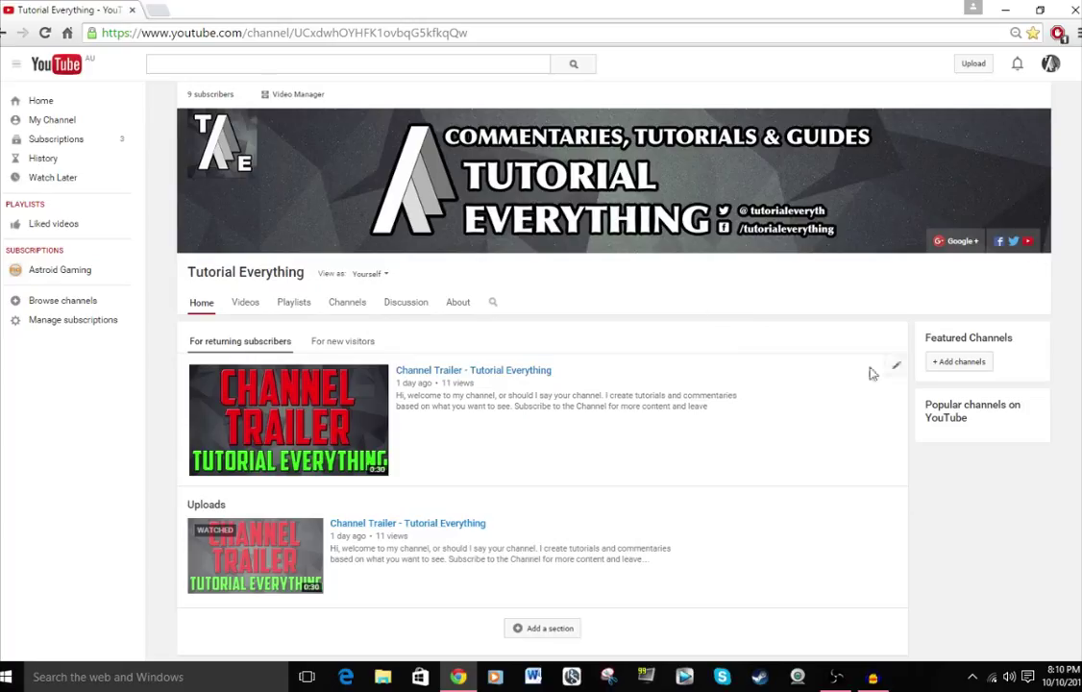
- Bring up the 'Add channels to section' dialog from the Featured Channels title
double_click(968, 338)
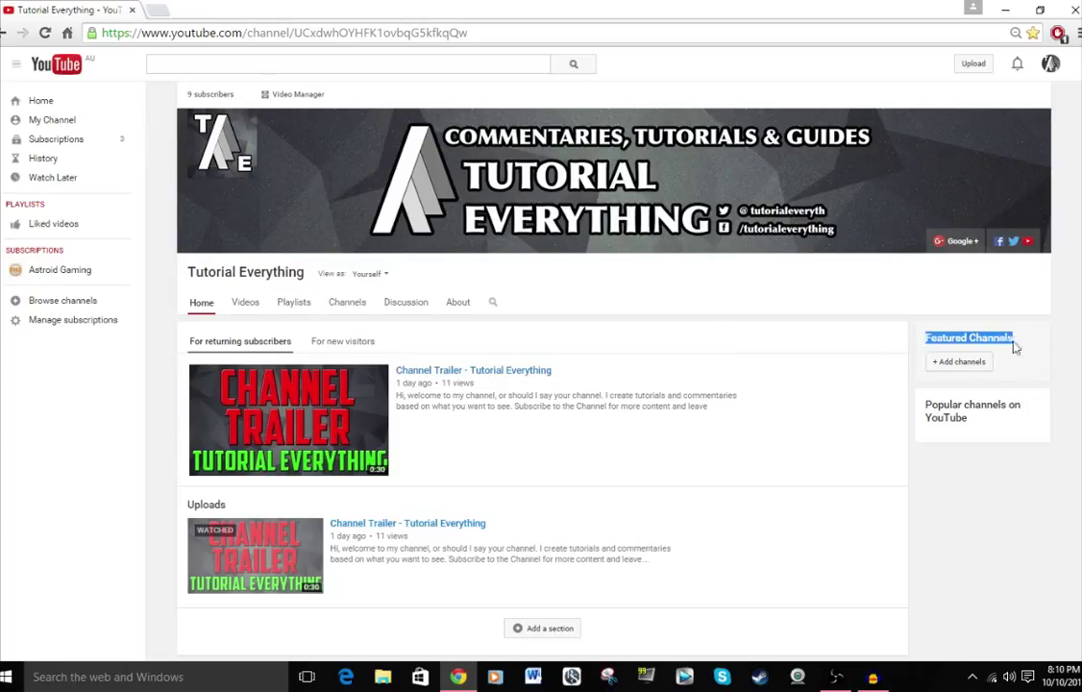
click(957, 361)
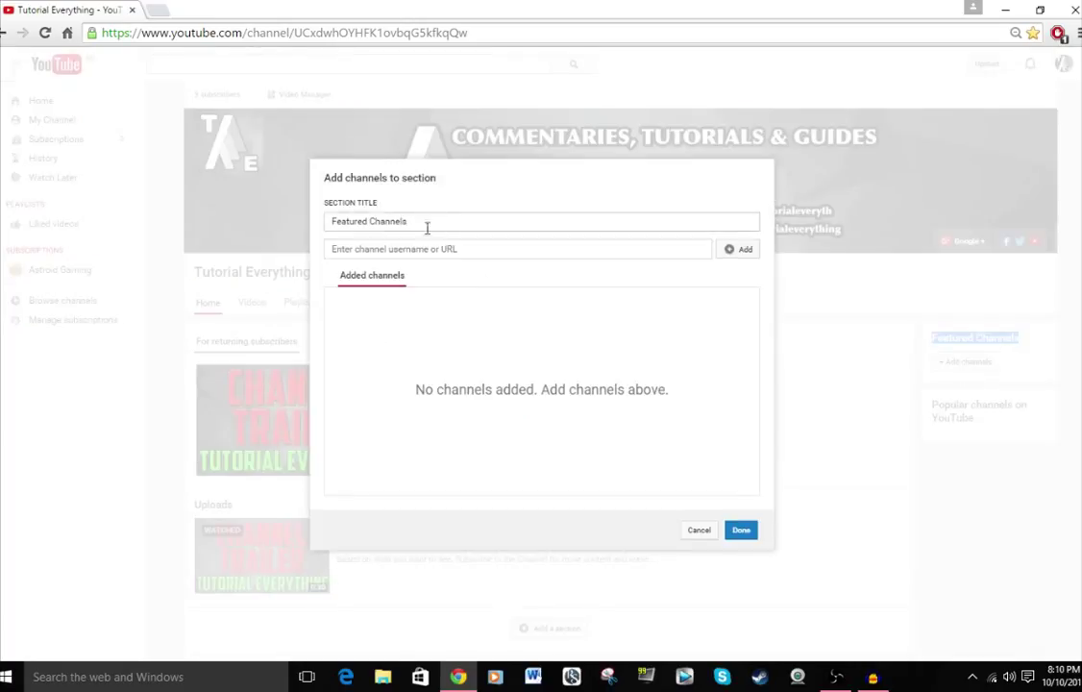
text(My)
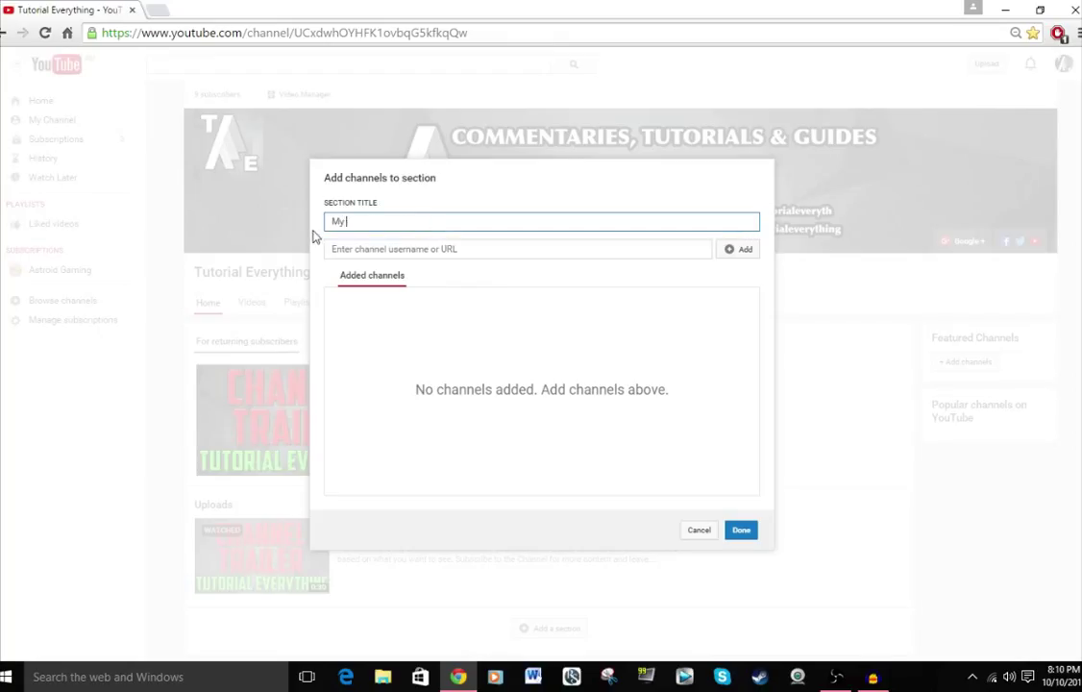
text(Main Channel)
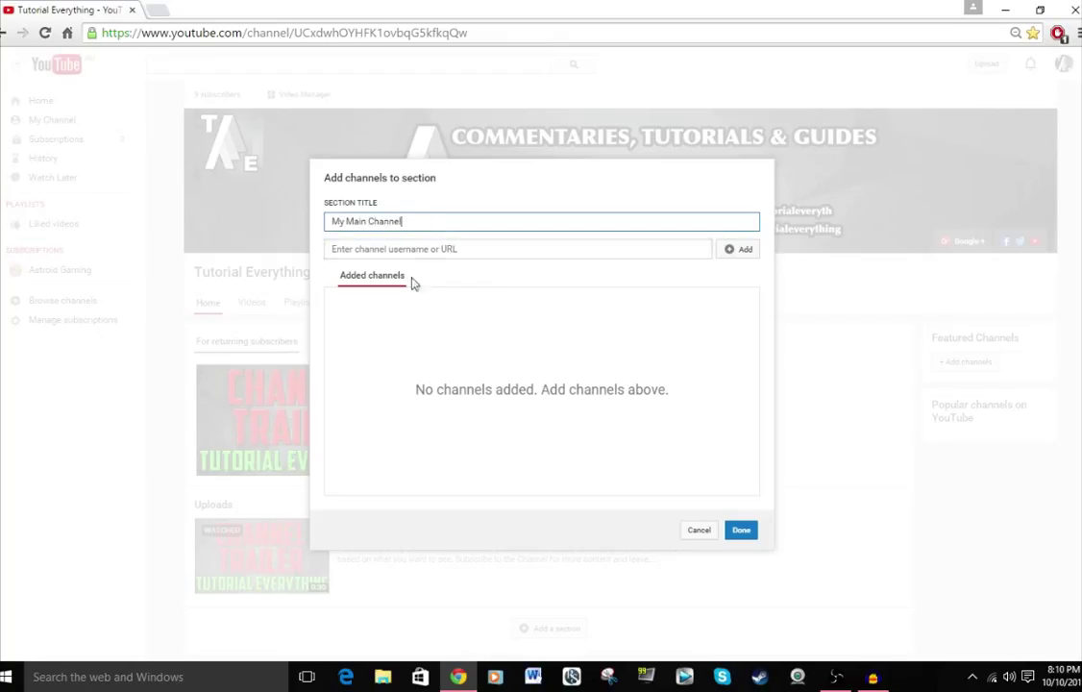
click(519, 250)
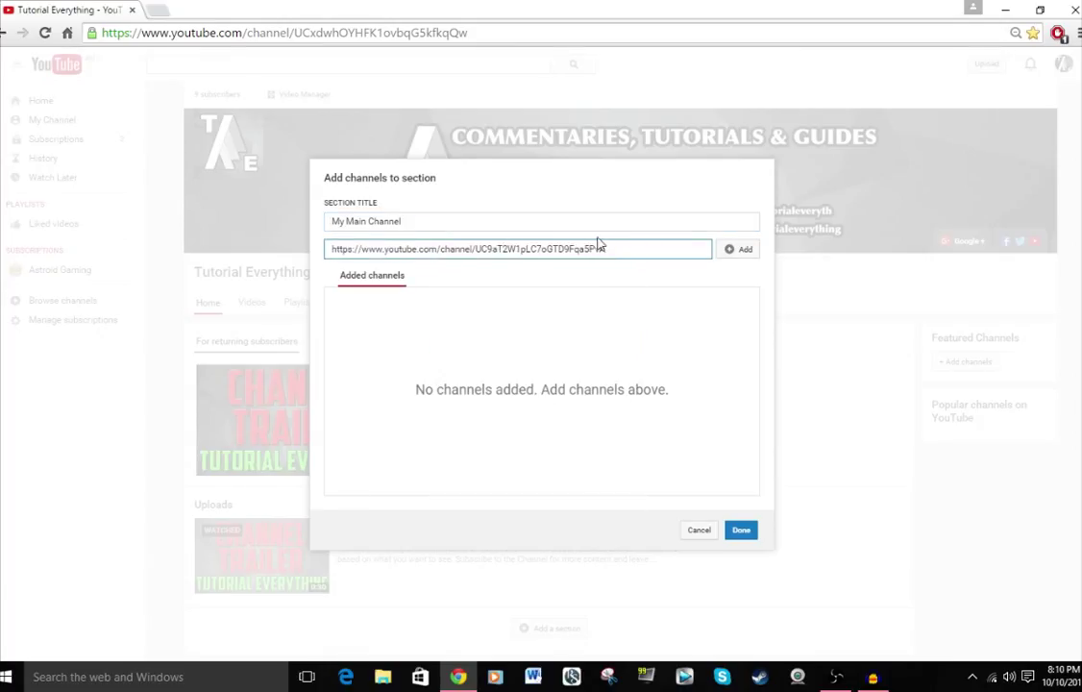
text(vA)
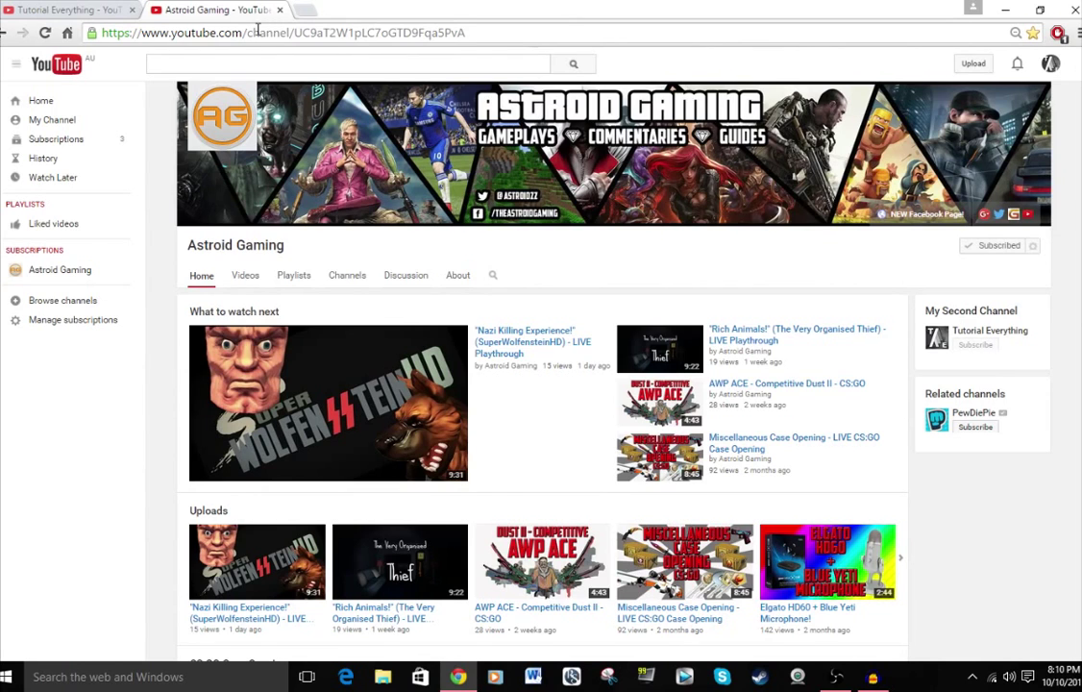
- Add Astroid Gaming to the section and save it with Done
click(284, 31)
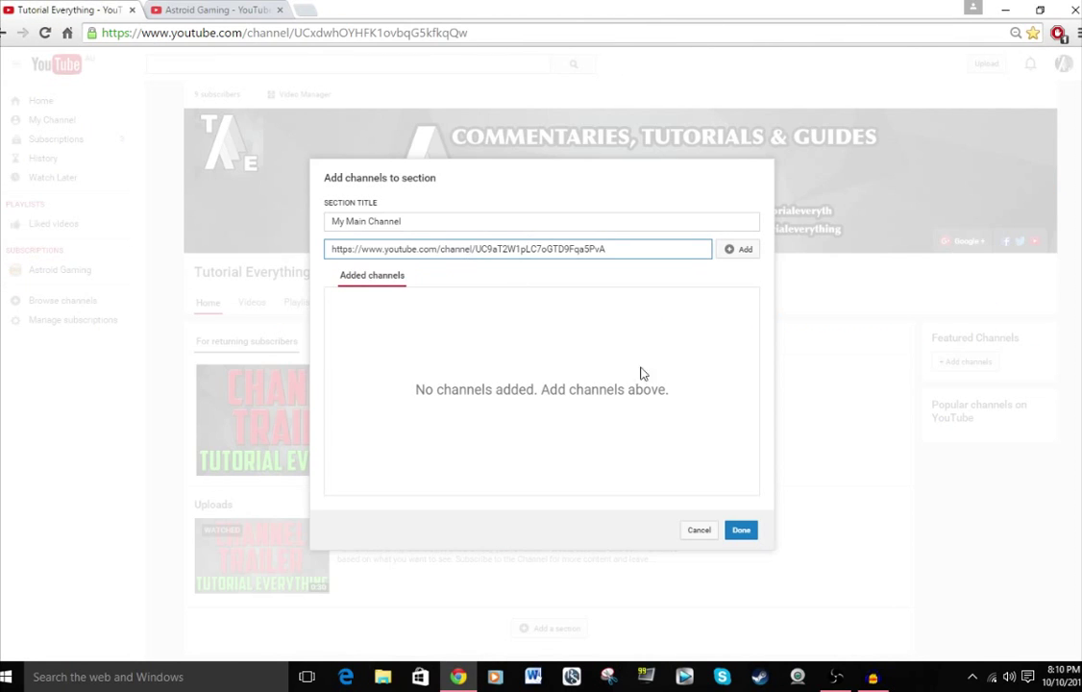
click(738, 250)
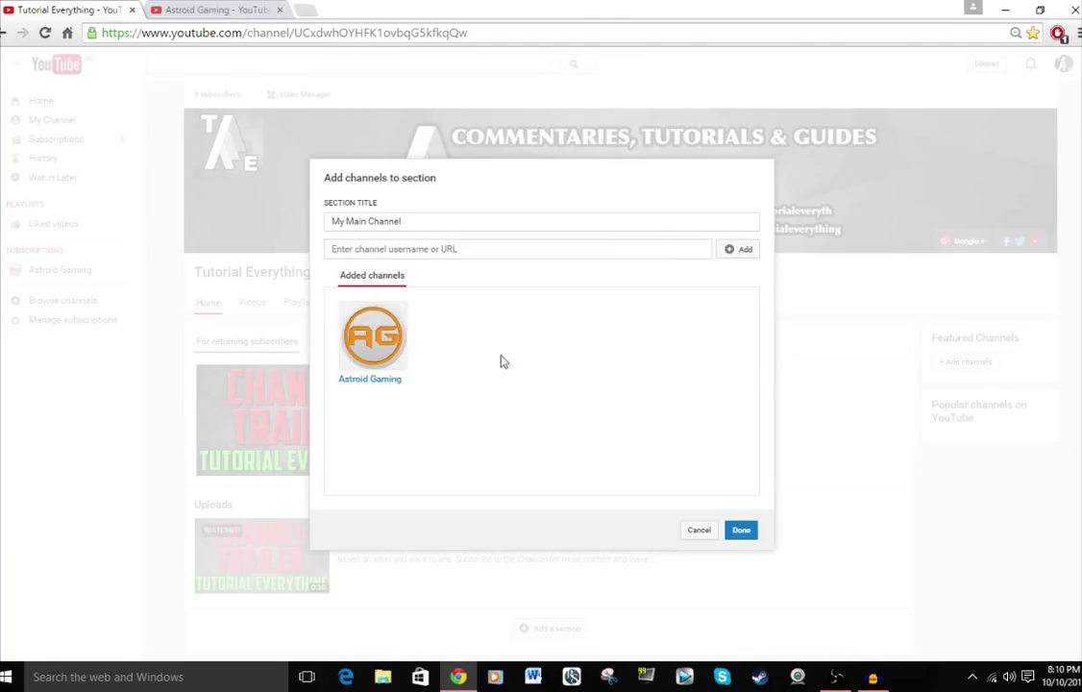
click(739, 530)
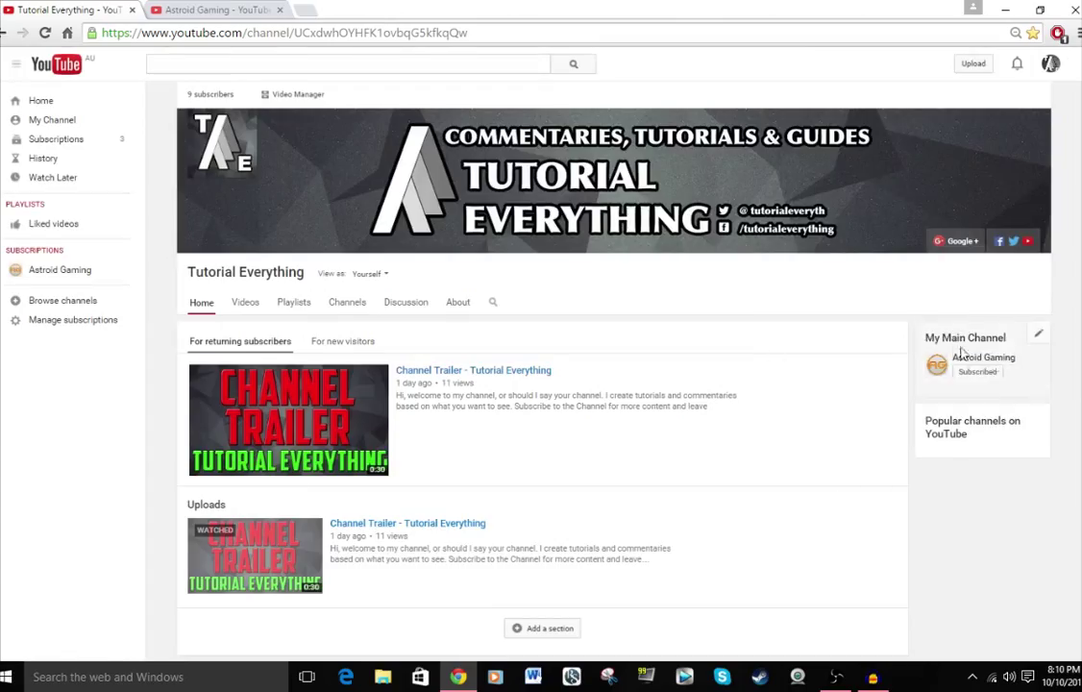
mouse_move(796, 367)
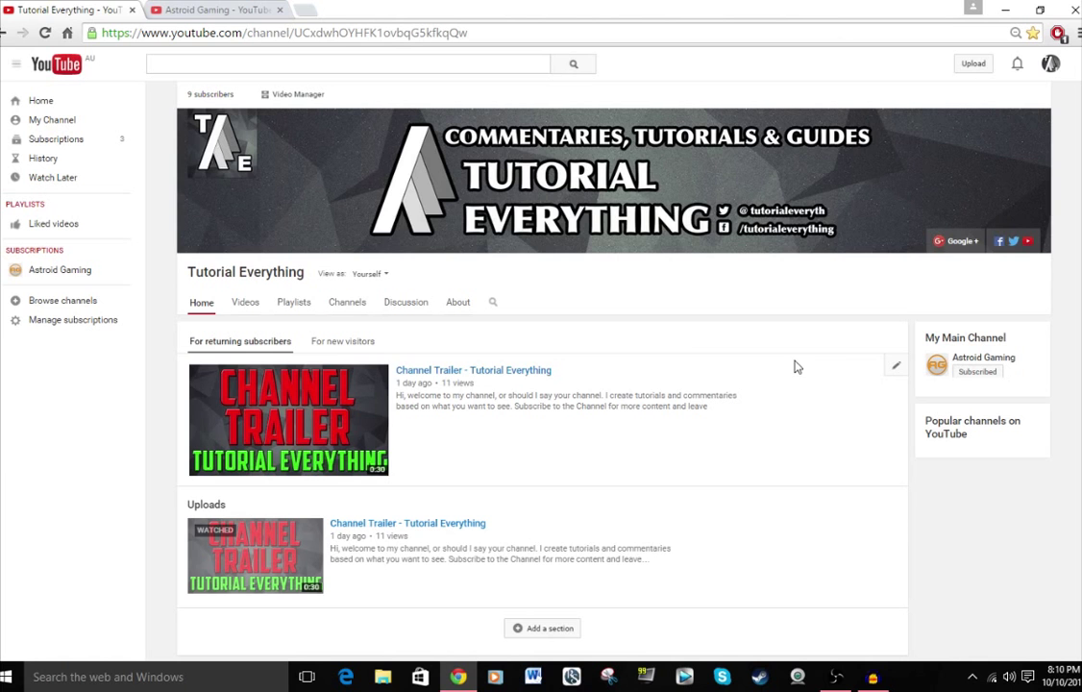
mouse_move(707, 344)
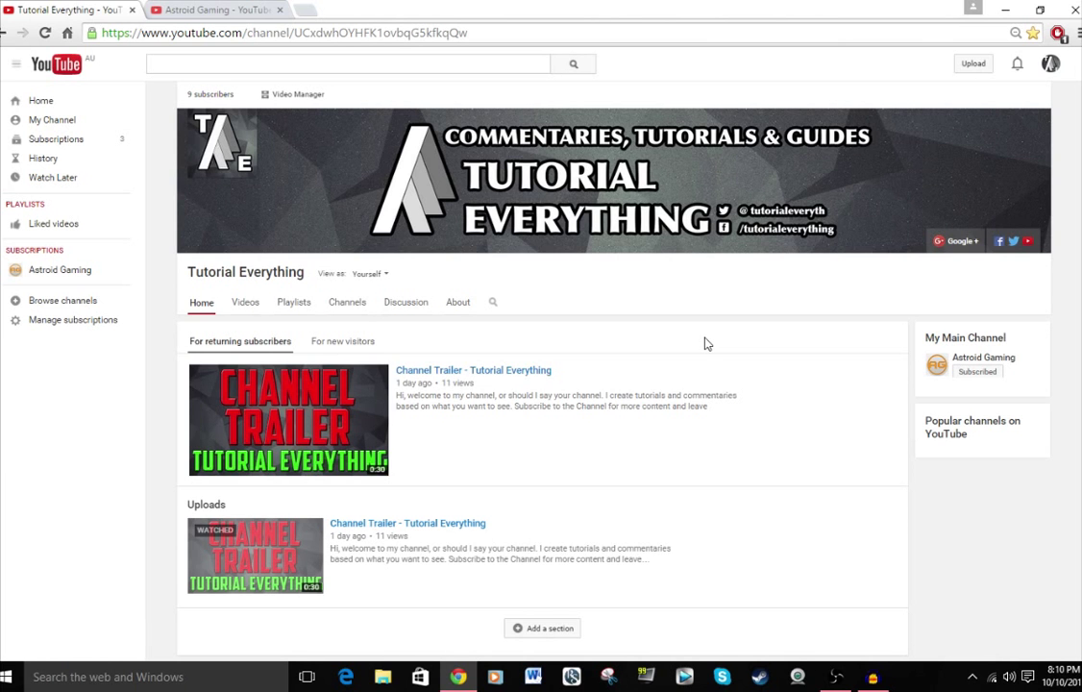